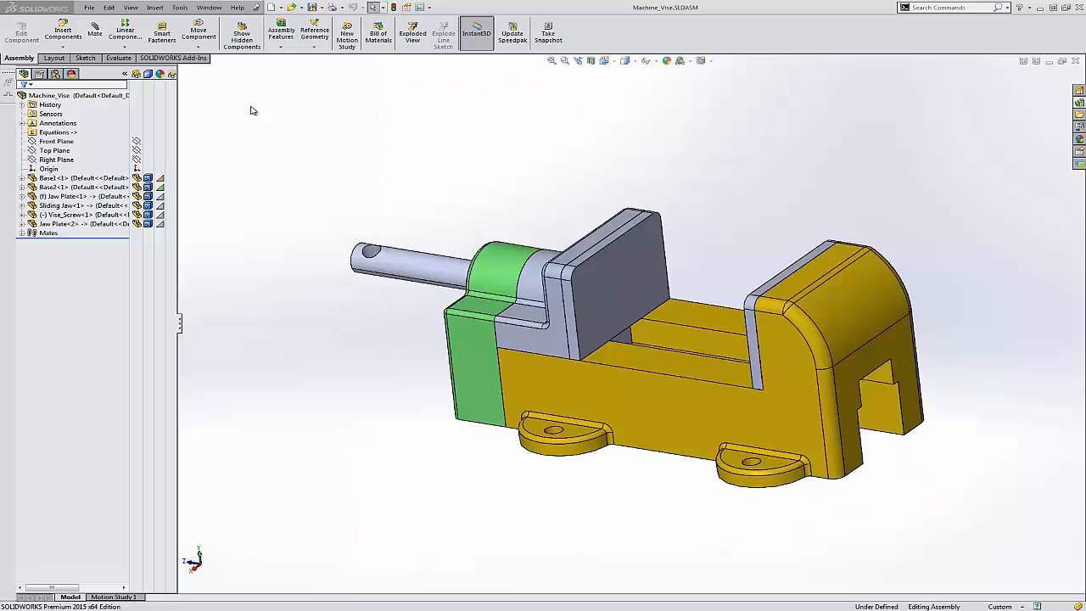
pyautogui.moveTo(457, 129)
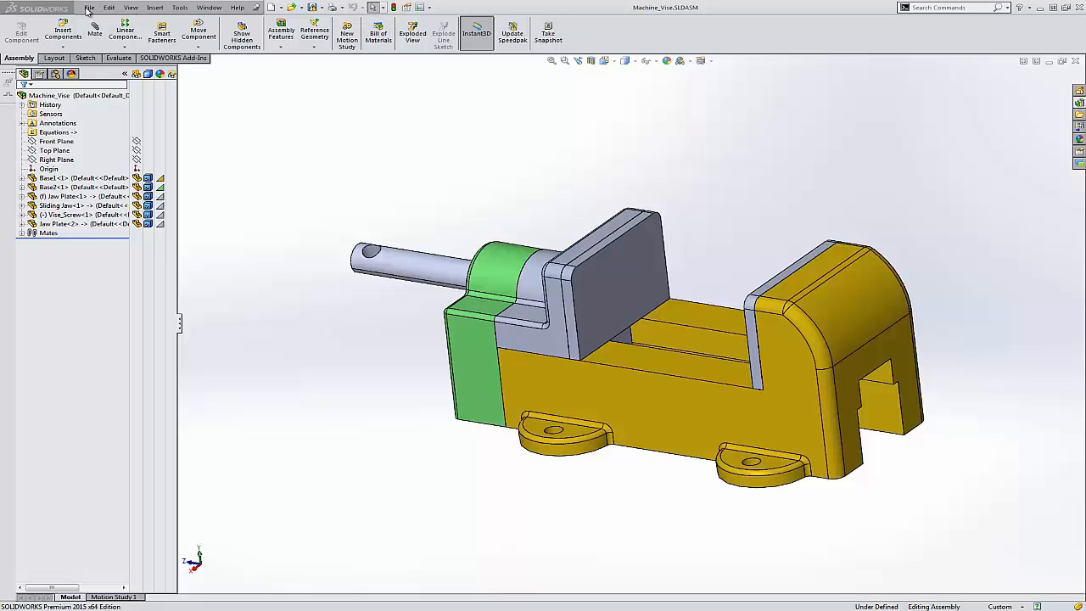
# Open the Parasolid file 'Qtip video import sample.x_t' from the desktop
pyautogui.click(88, 7)
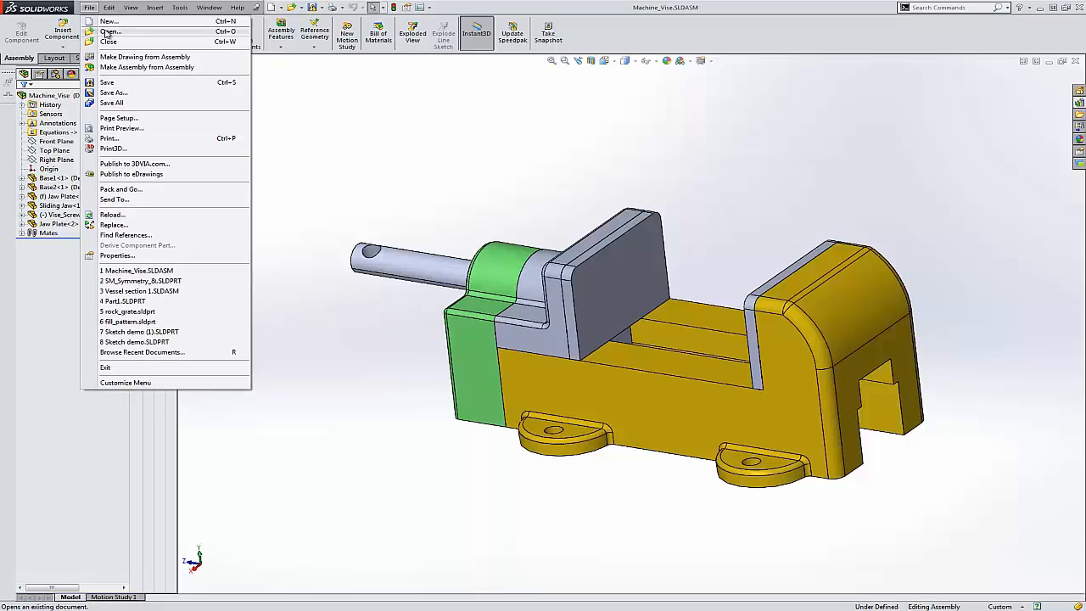
pyautogui.click(110, 32)
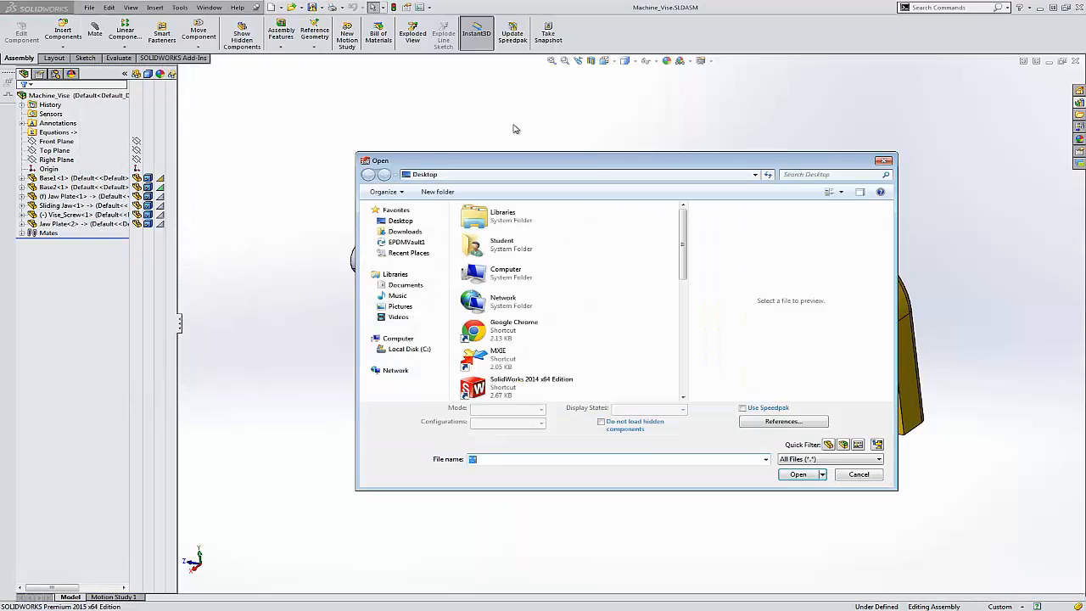
pyautogui.click(878, 459)
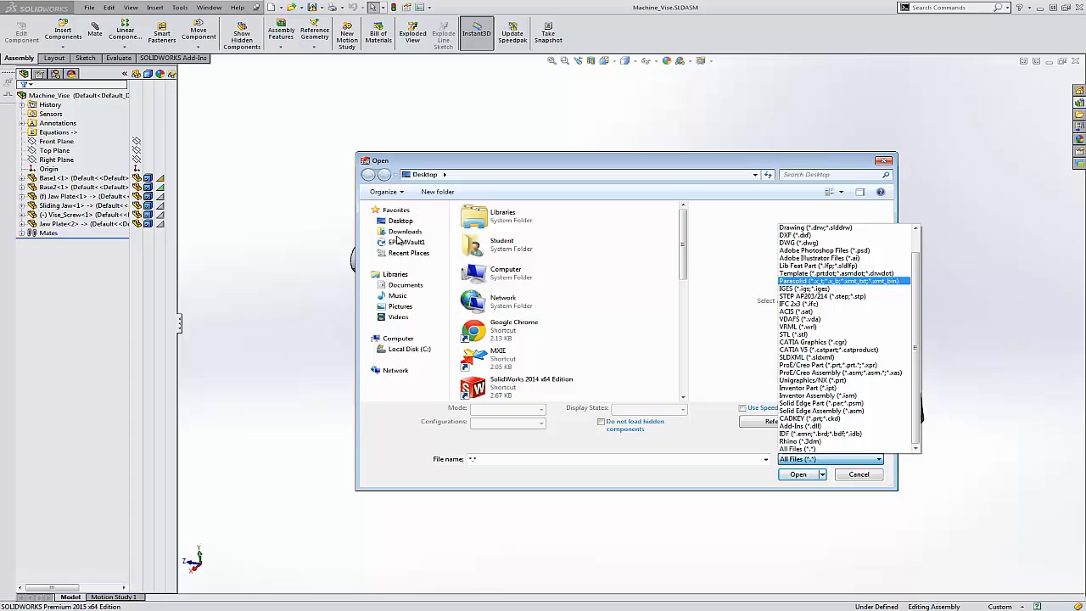
pyautogui.click(878, 459)
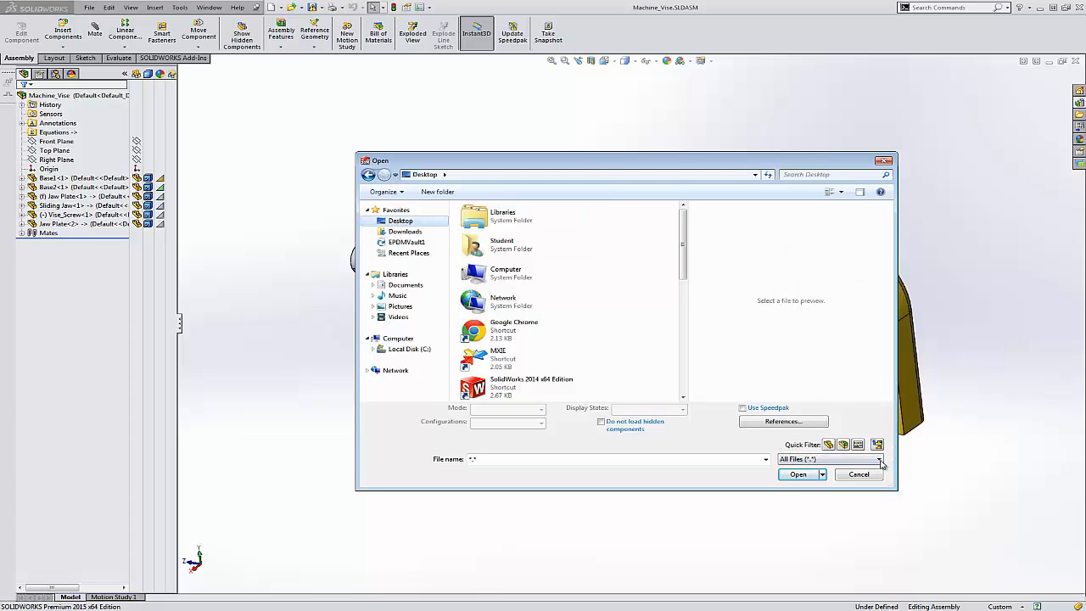
pyautogui.click(879, 459)
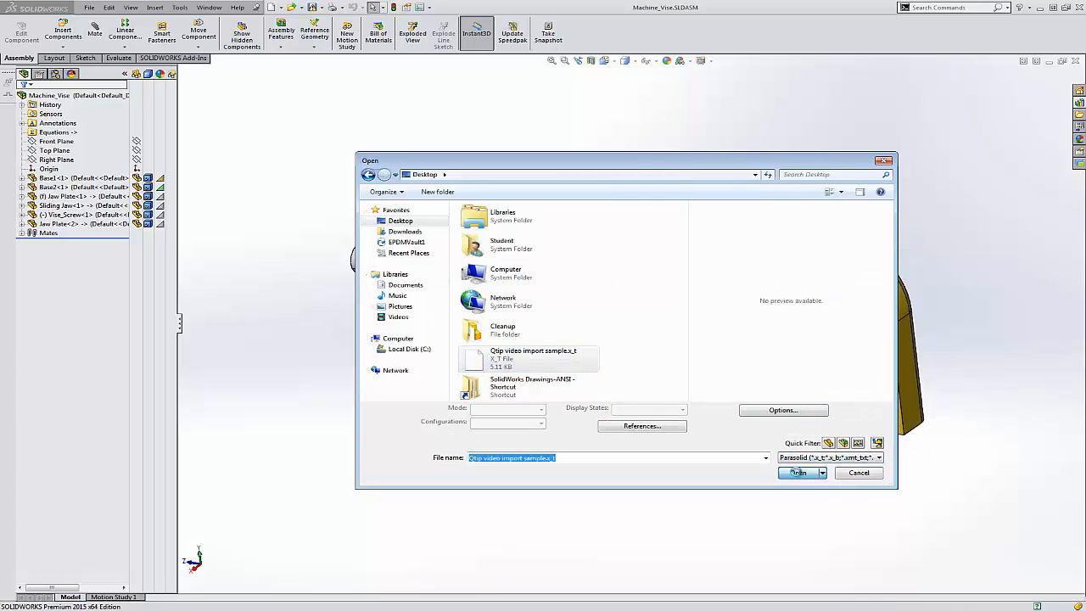
pyautogui.click(797, 472)
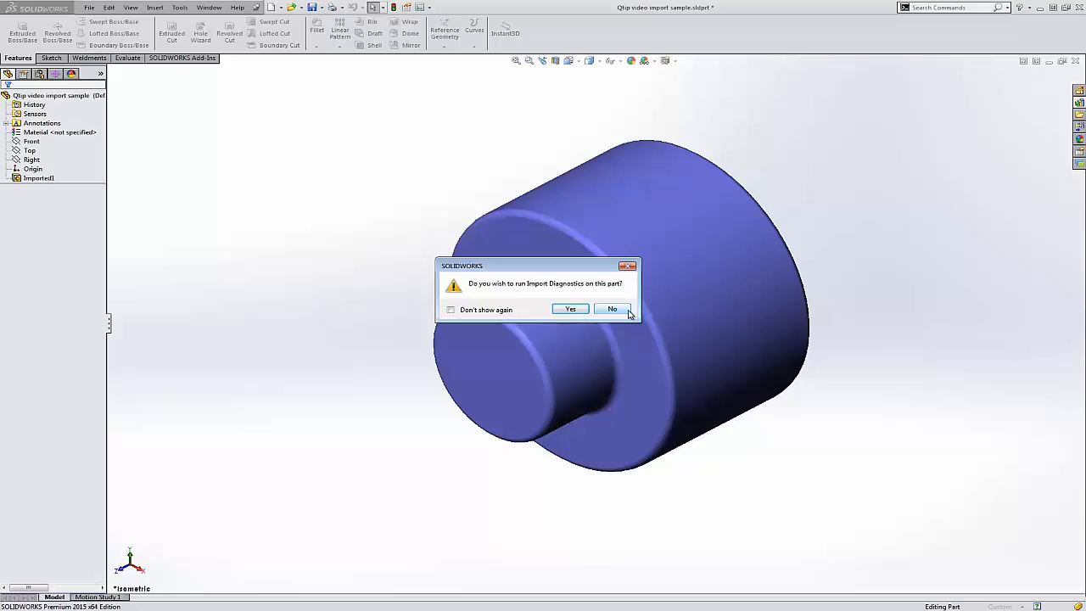
# Decline running Import Diagnostics on the imported part
pyautogui.click(570, 308)
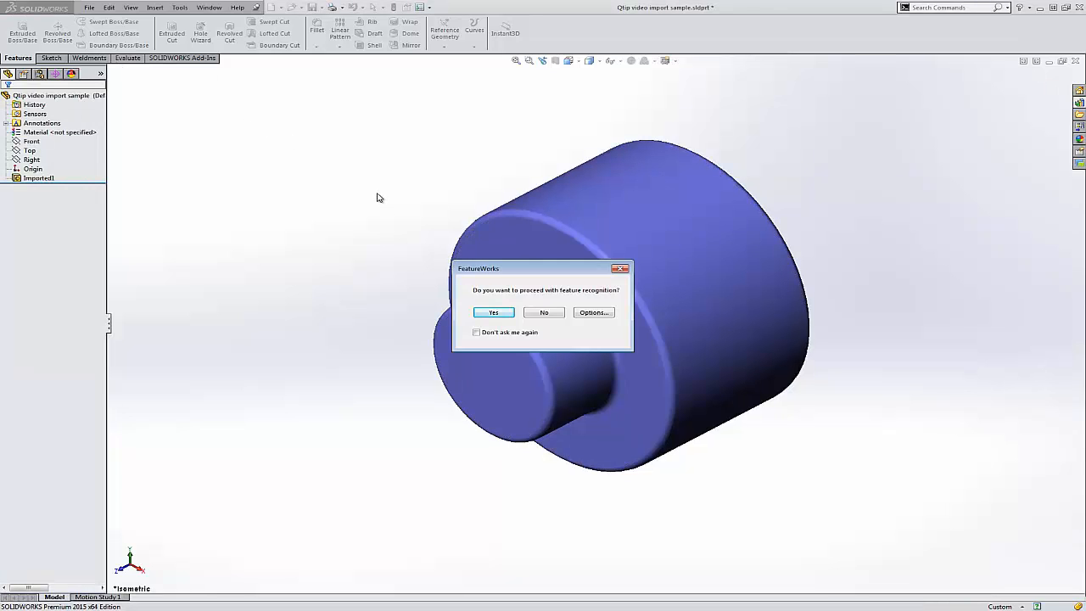
pyautogui.moveTo(528, 255)
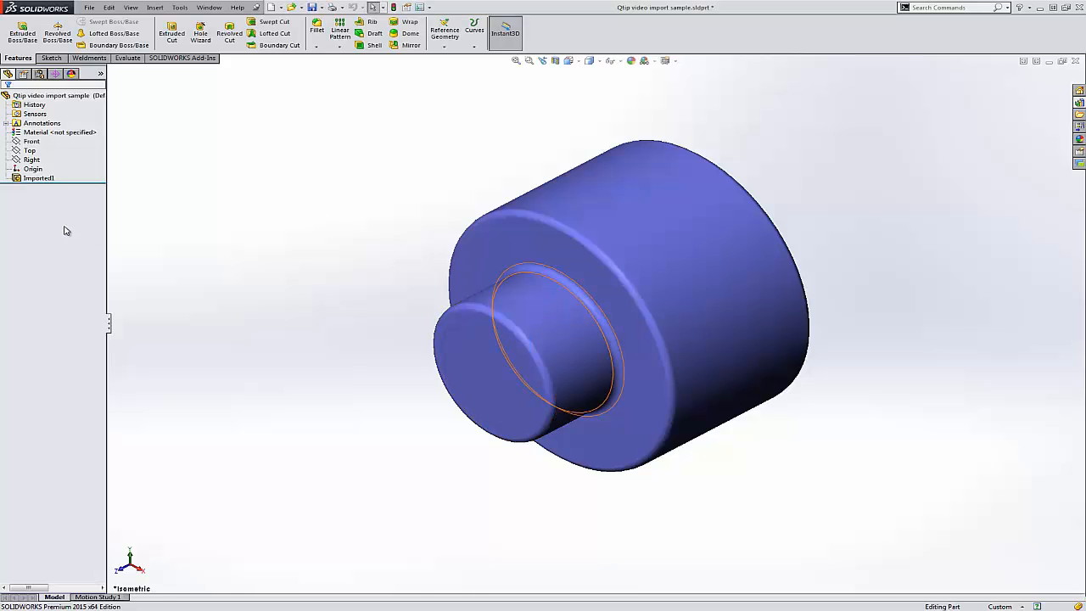
pyautogui.rightClick(38, 178)
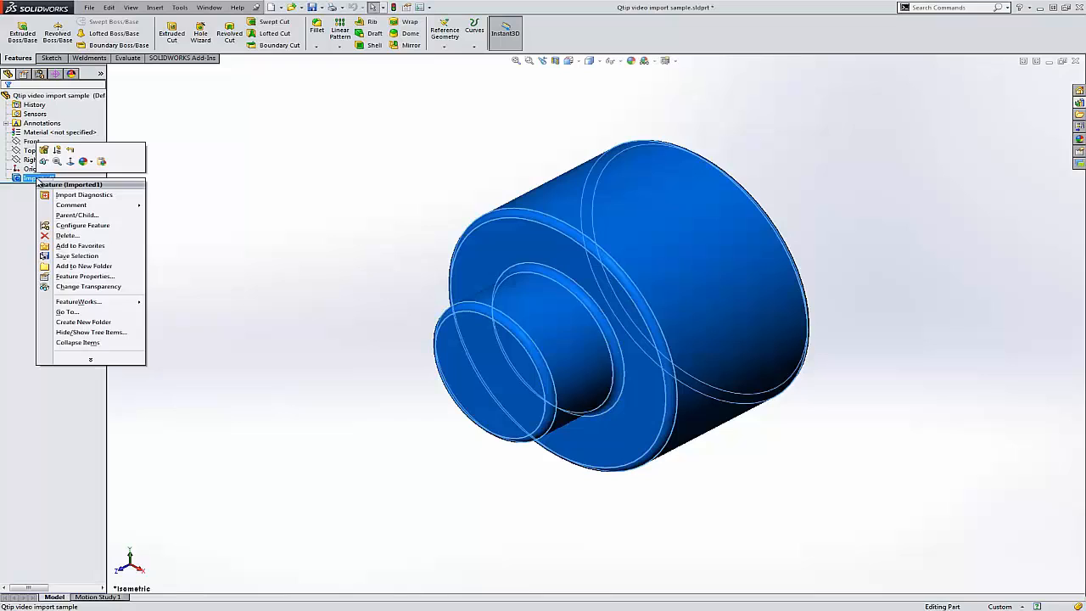
pyautogui.moveTo(83, 194)
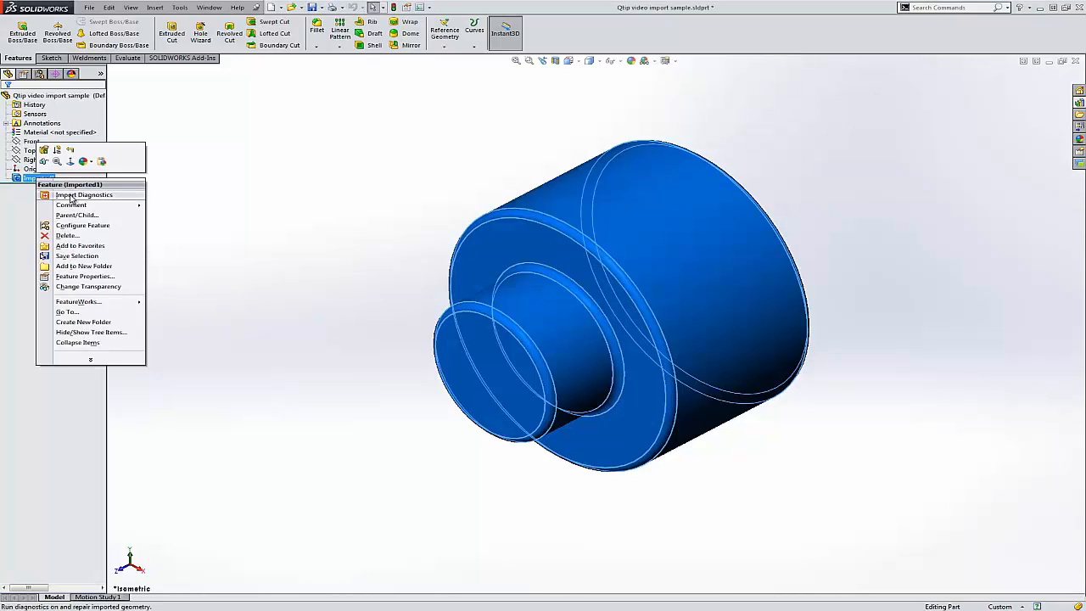
pyautogui.click(83, 194)
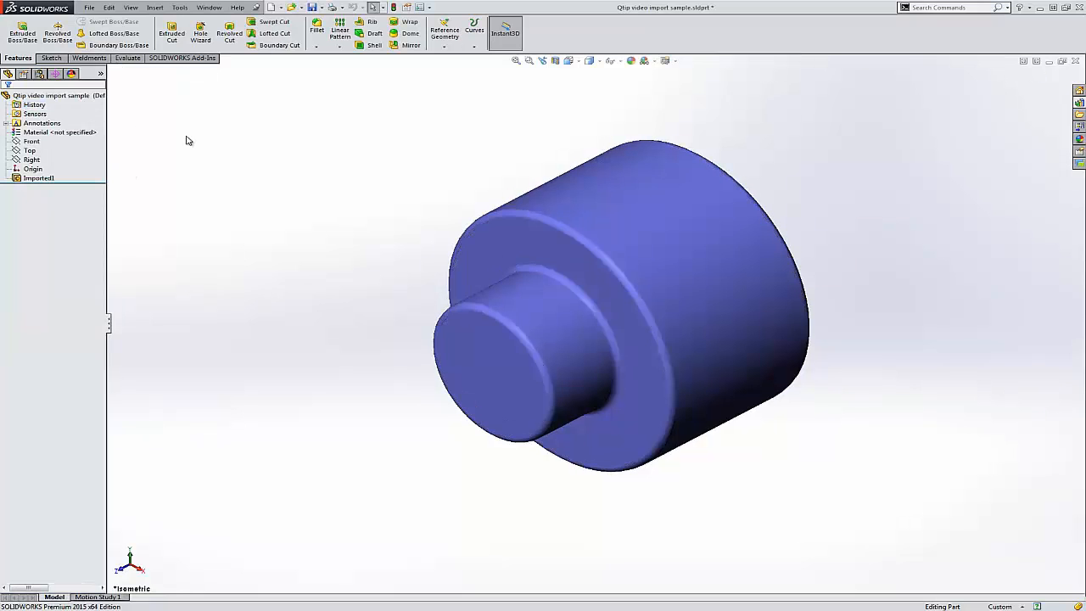
pyautogui.moveTo(233, 176)
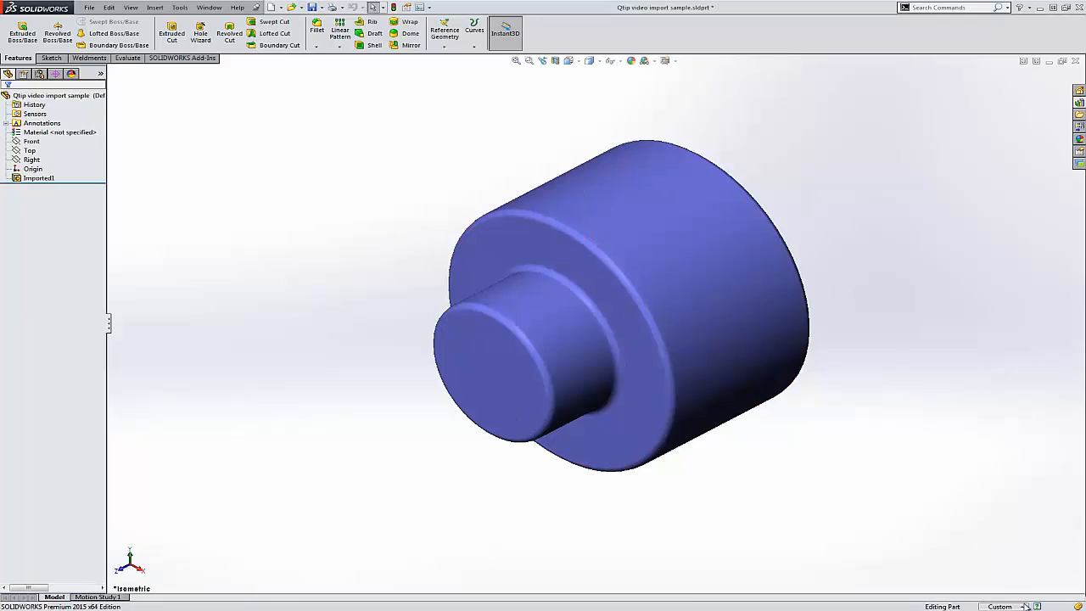
# Confirm millimetre units in the status bar and switch to the Evaluate tools
pyautogui.click(999, 605)
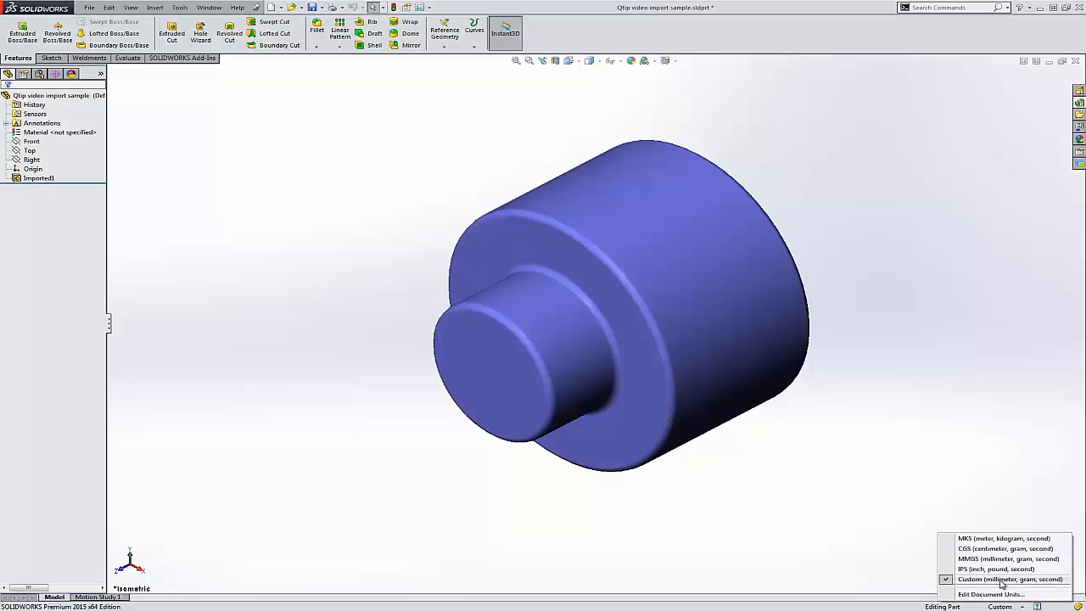
pyautogui.moveTo(333, 222)
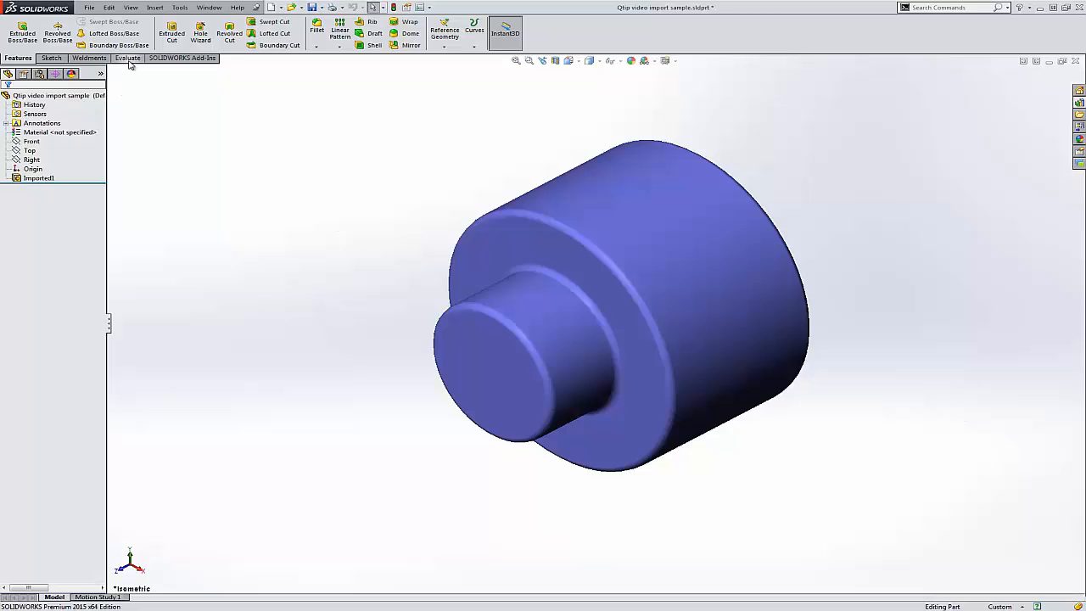
pyautogui.click(125, 58)
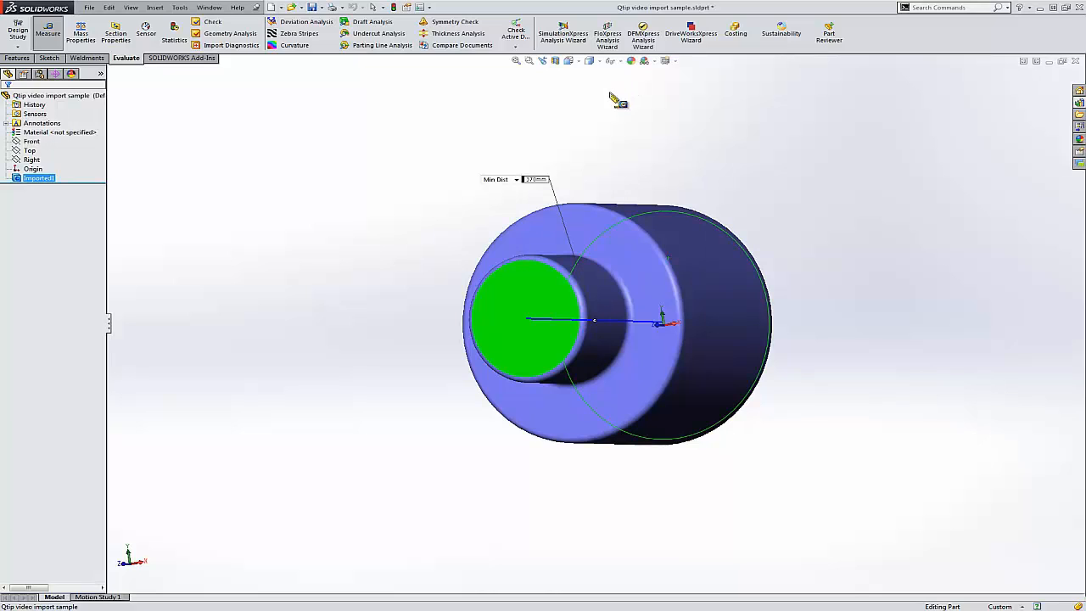
pyautogui.moveTo(547, 193)
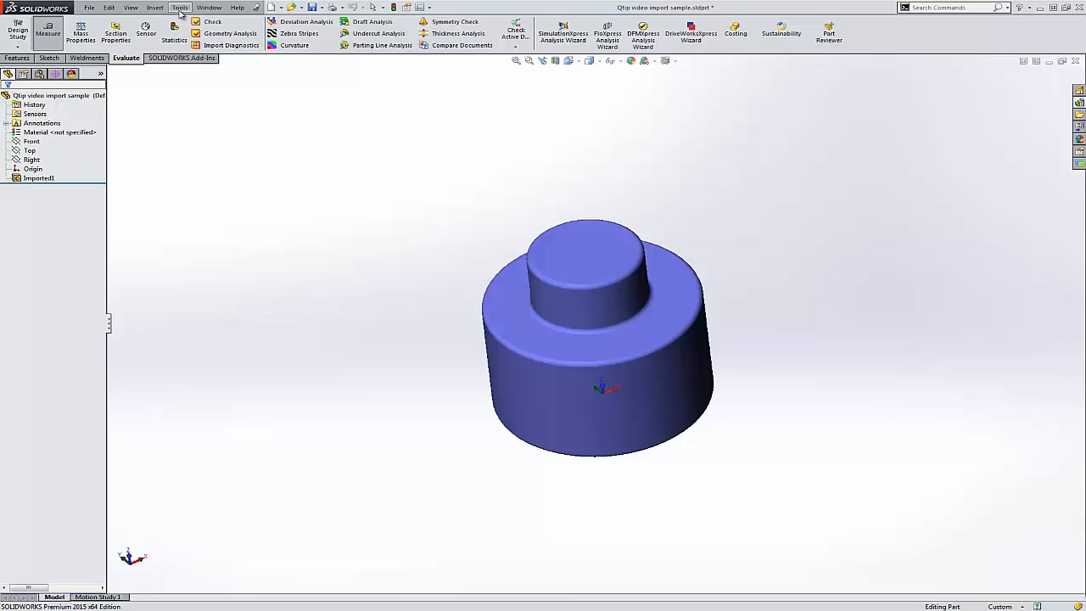
# Run Tools > Check, confirm no invalid faces or edges, and close it
pyautogui.click(179, 7)
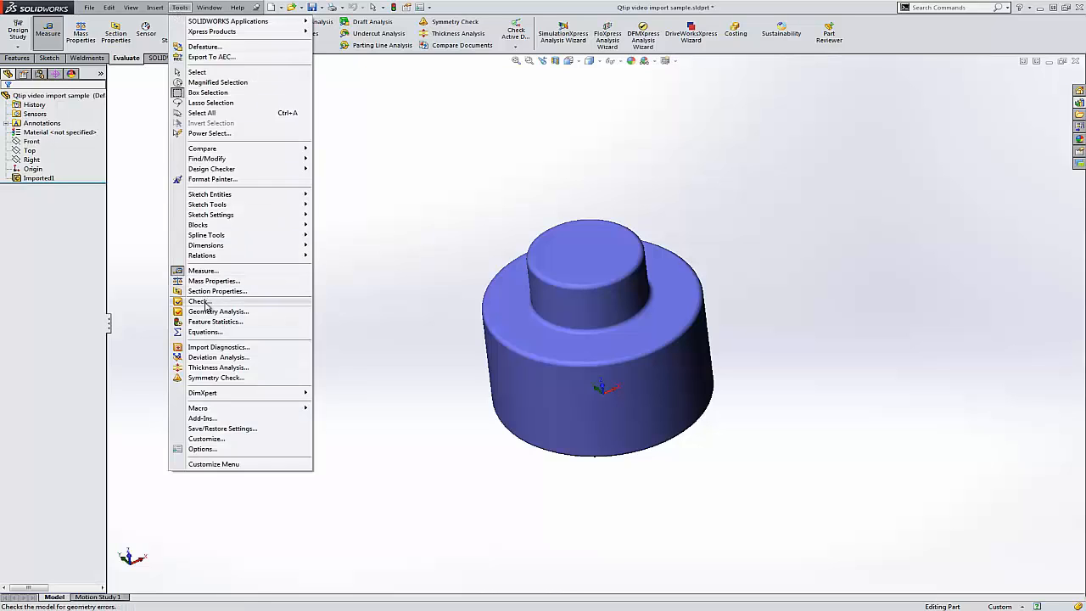
pyautogui.click(198, 301)
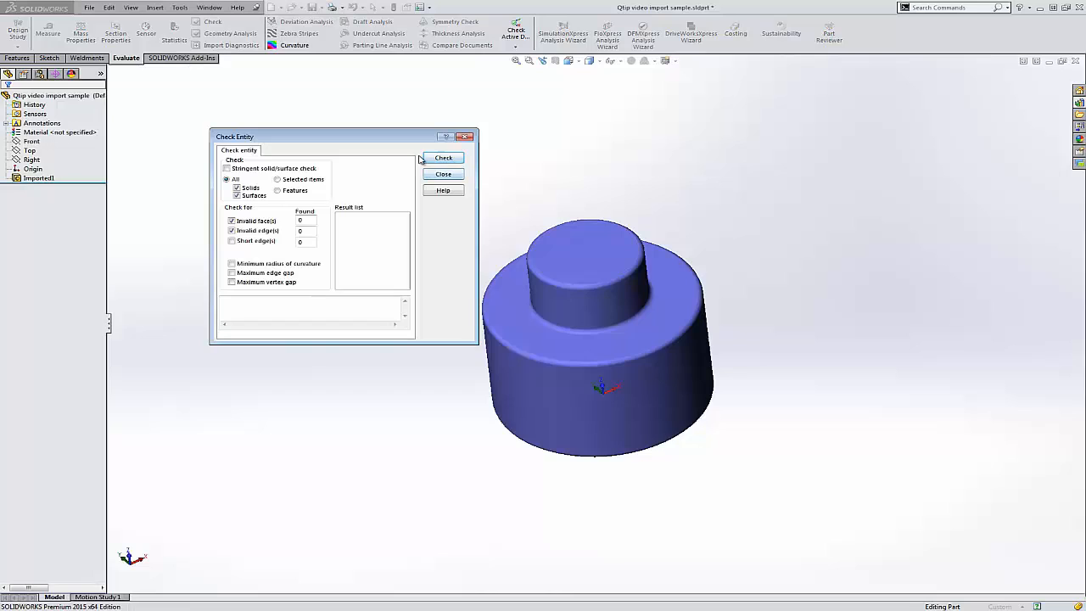
pyautogui.click(443, 158)
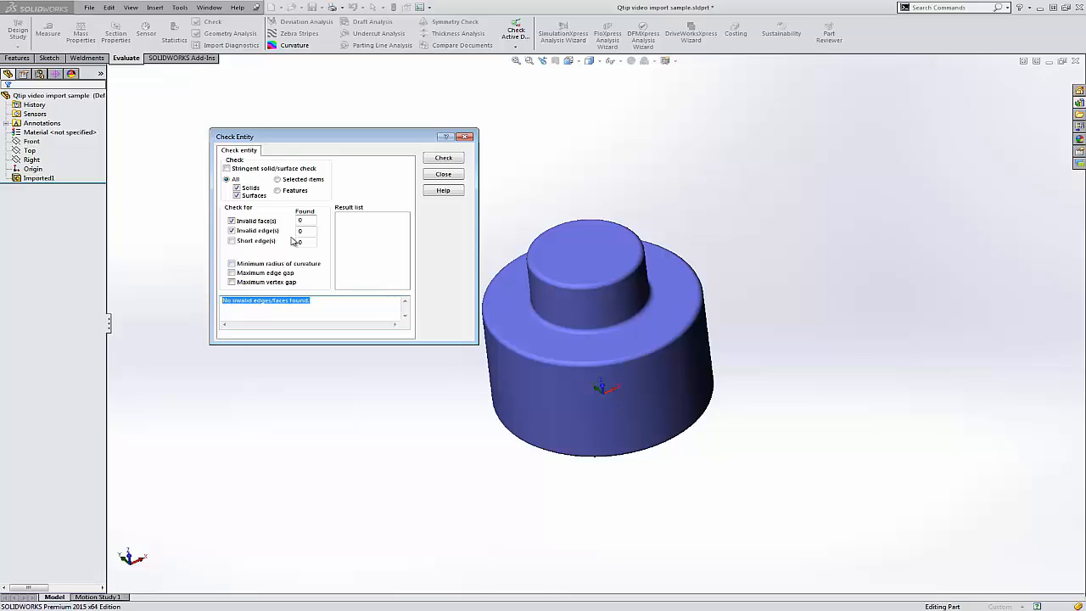
pyautogui.moveTo(442, 174)
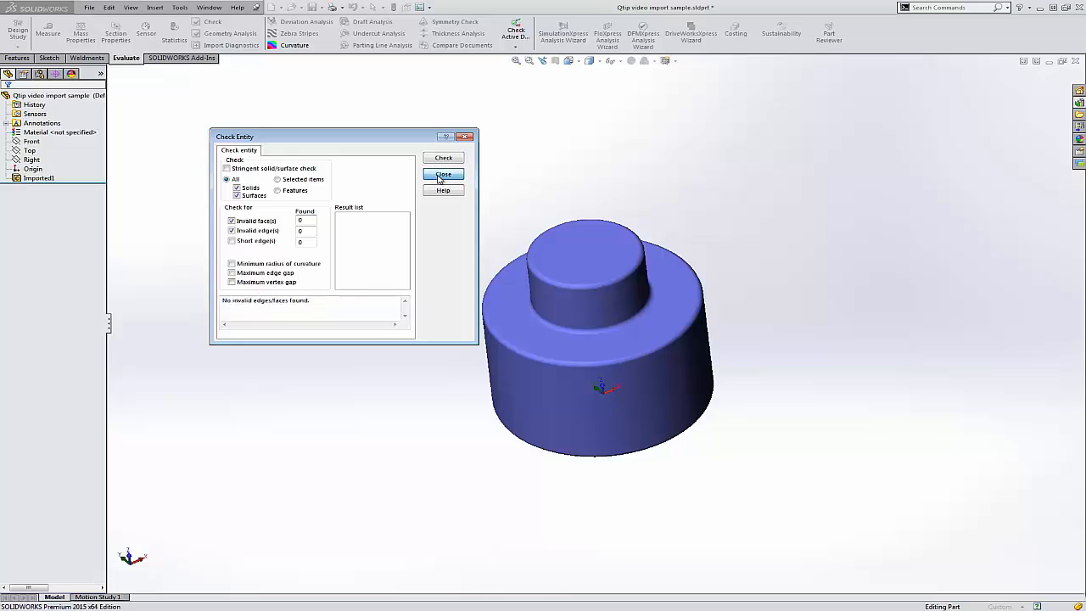
pyautogui.click(442, 173)
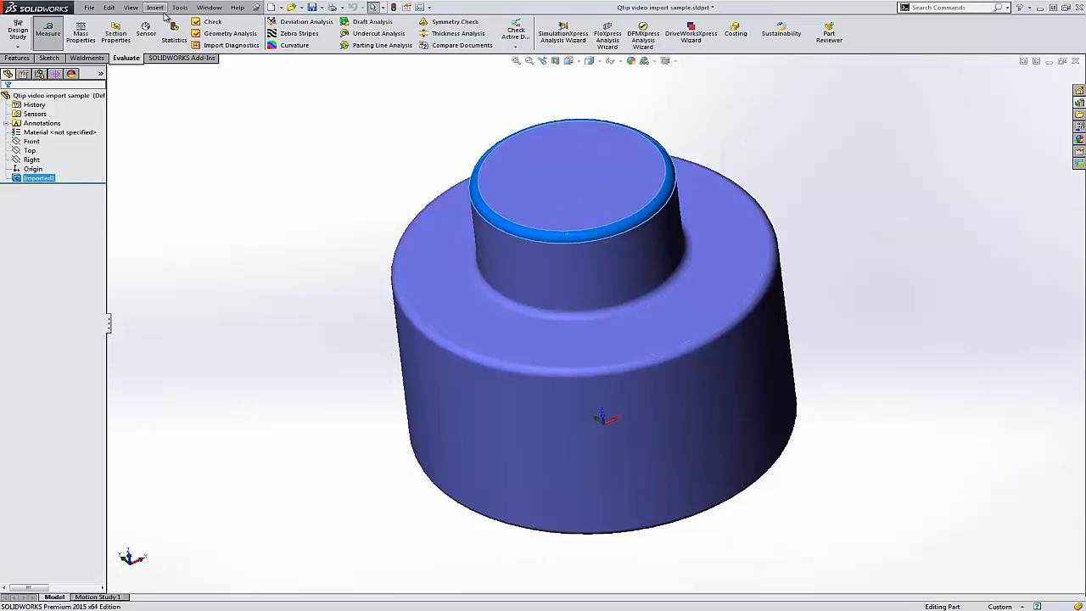
# Delete and patch the rounded face around the small cylinder's top
pyautogui.click(155, 7)
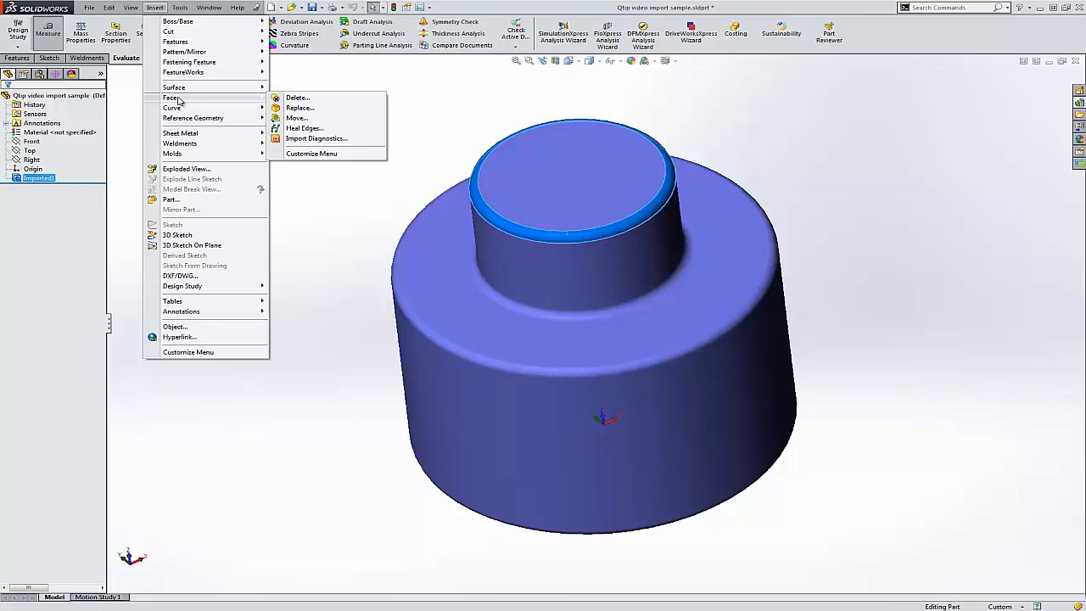
pyautogui.moveTo(401, 139)
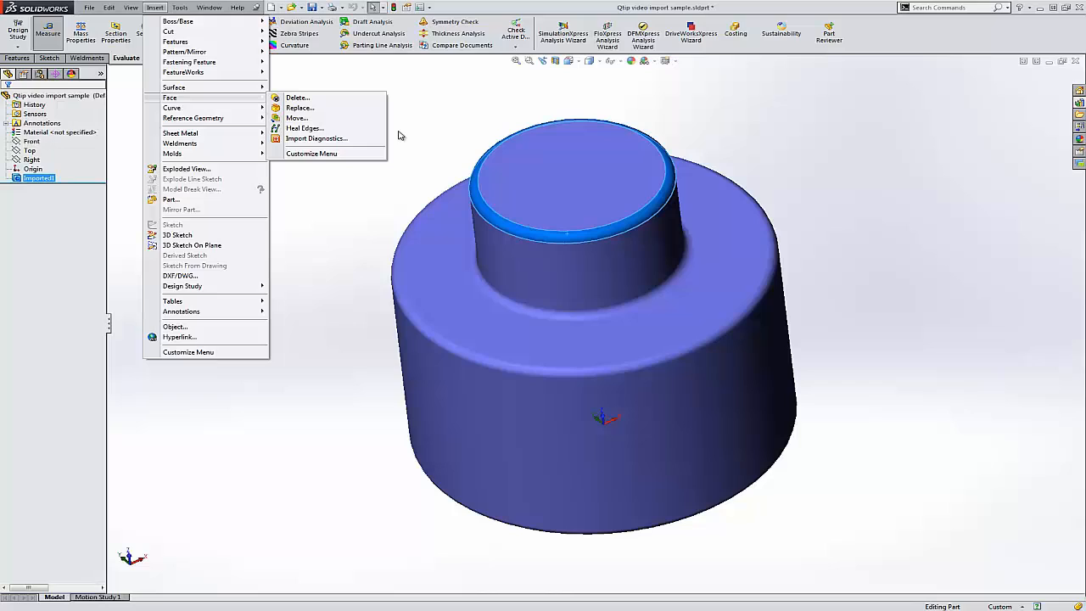
pyautogui.moveTo(296, 118)
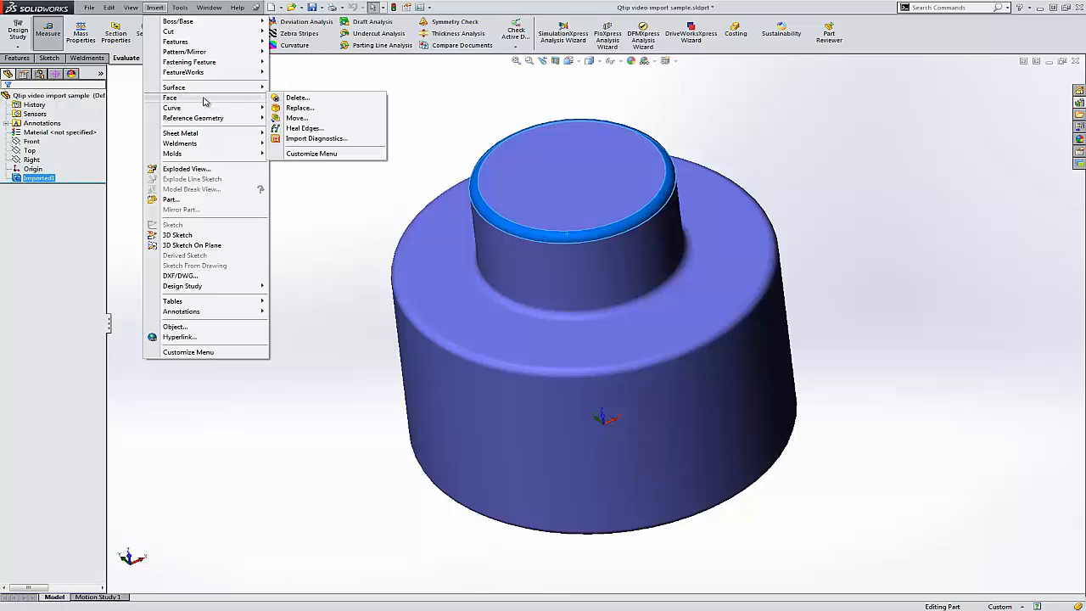
pyautogui.moveTo(298, 97)
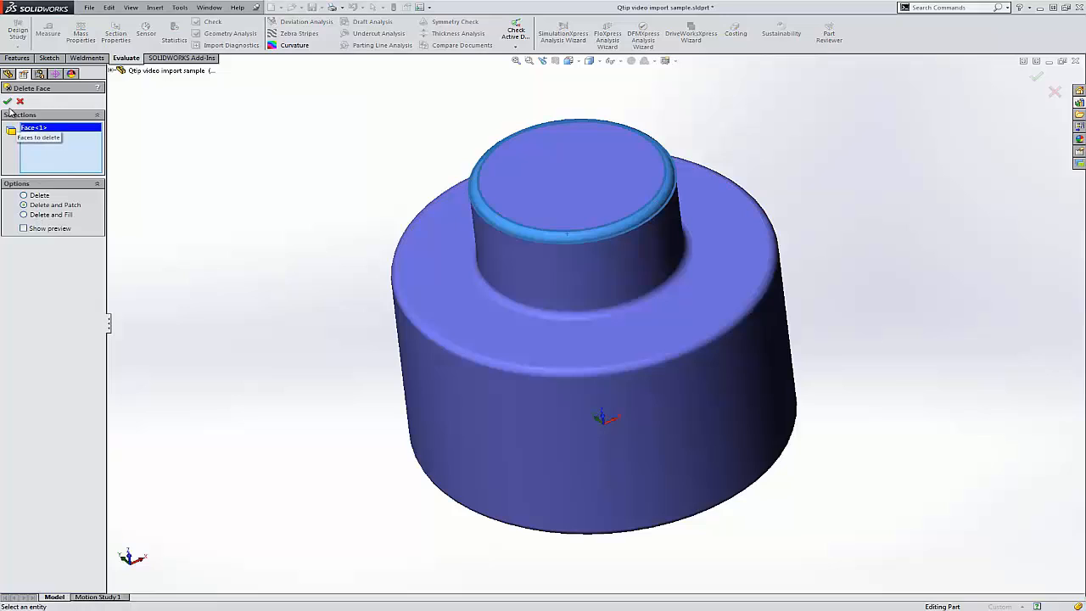
pyautogui.click(8, 101)
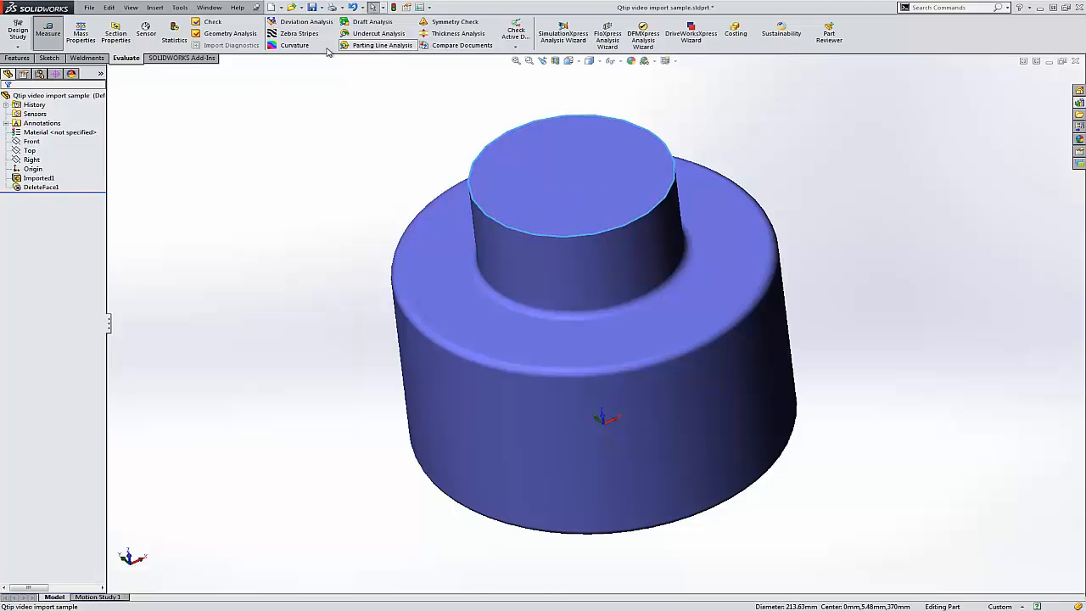
# Add a Chamfer feature to the small cylinder's sharp top edge
pyautogui.click(17, 57)
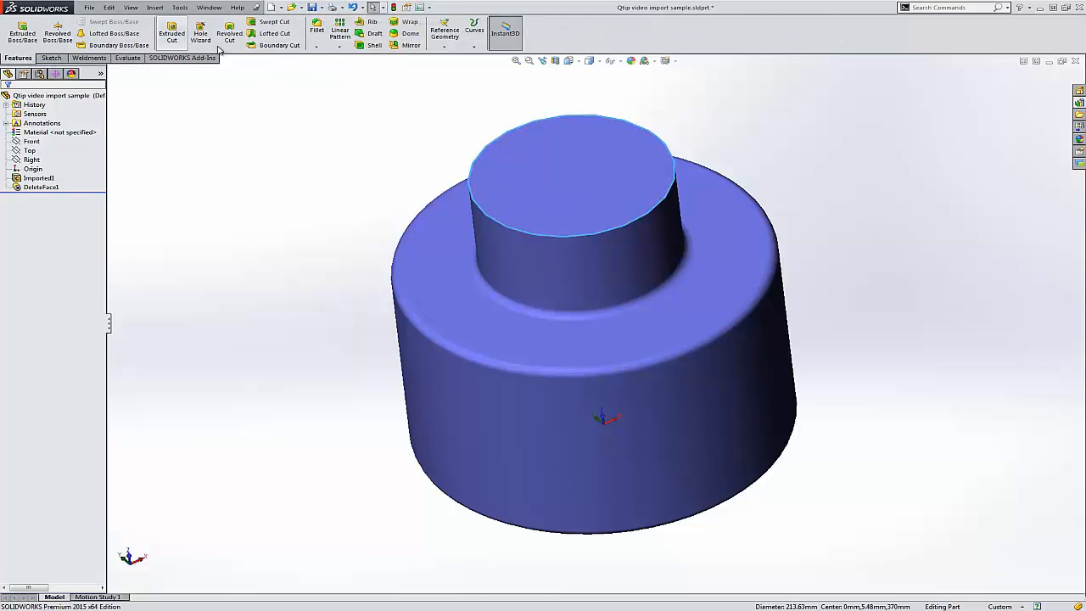
pyautogui.click(324, 32)
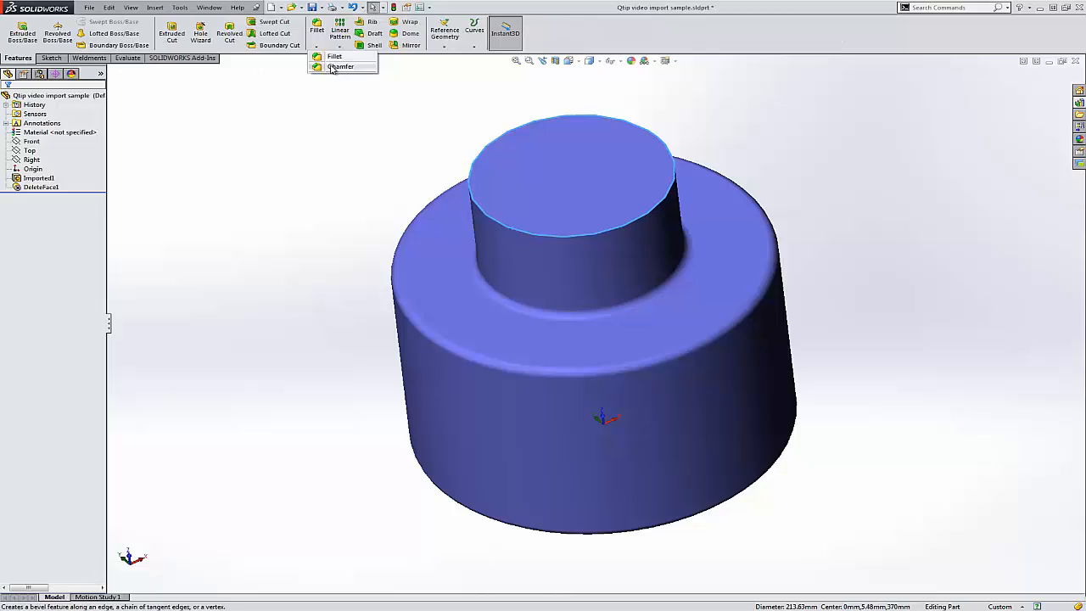
pyautogui.click(340, 66)
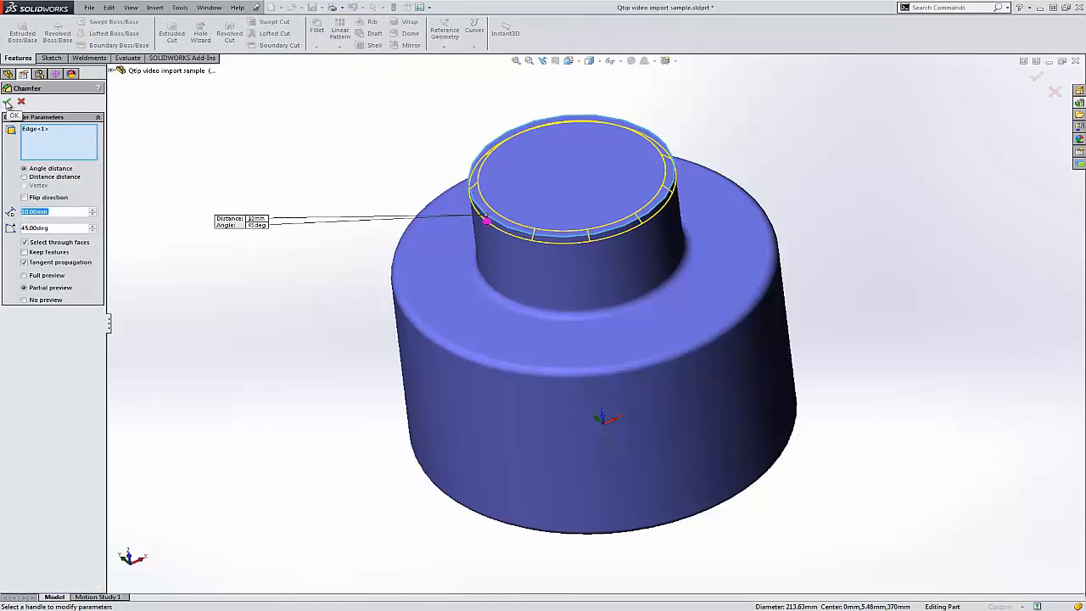
pyautogui.click(14, 104)
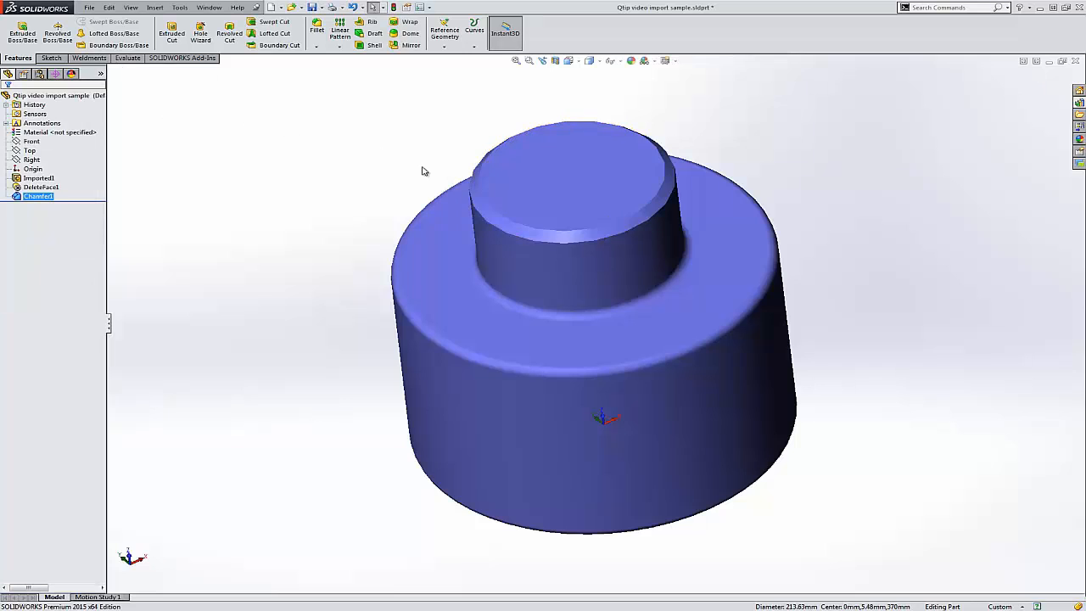